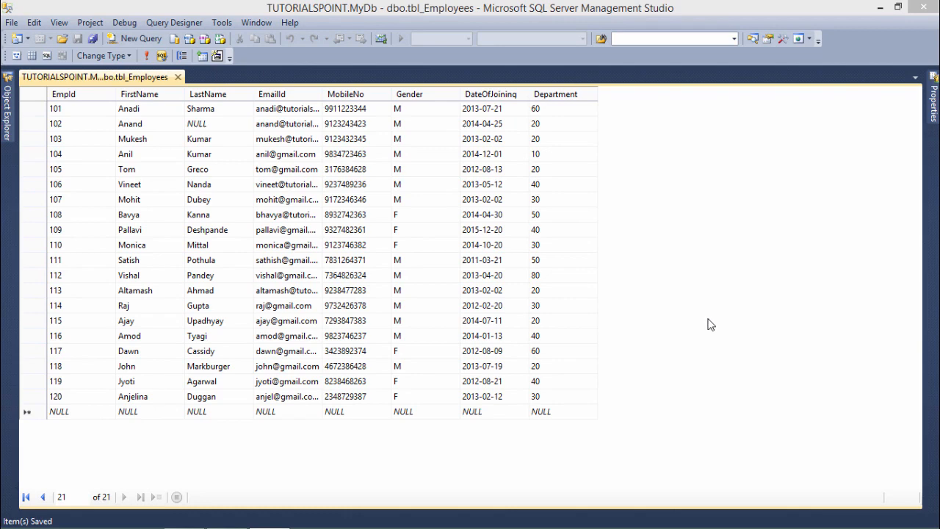
{"action": "mouse_move", "coordinate": [711, 322]}
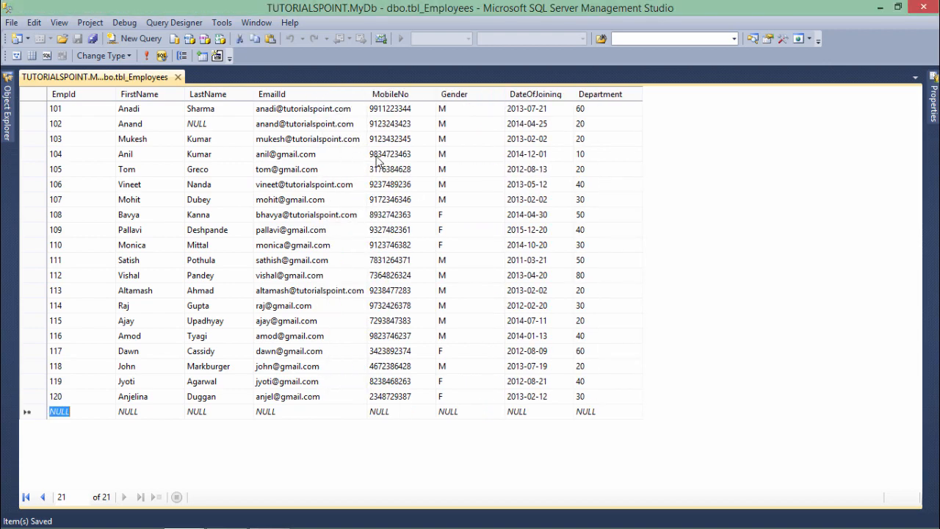
{"action": "mouse_move", "coordinate": [367, 174]}
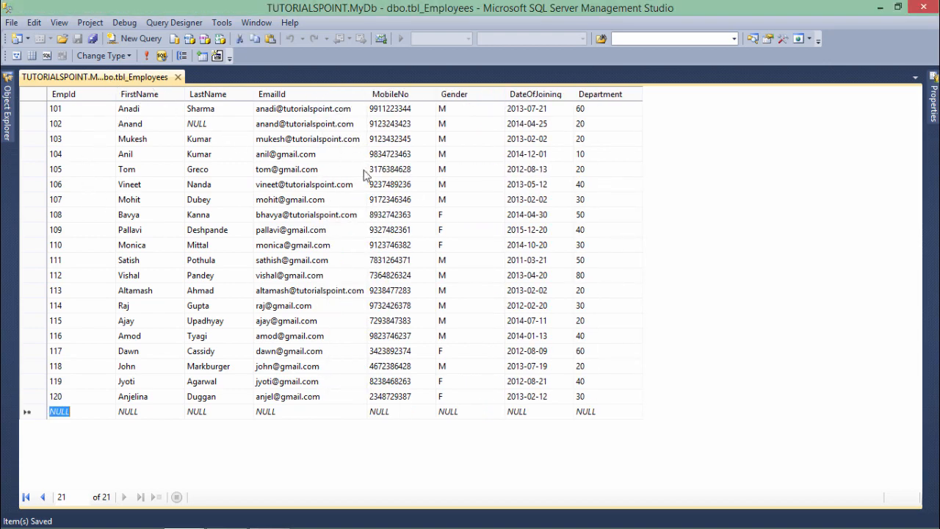
{"action": "mouse_move", "coordinate": [420, 259]}
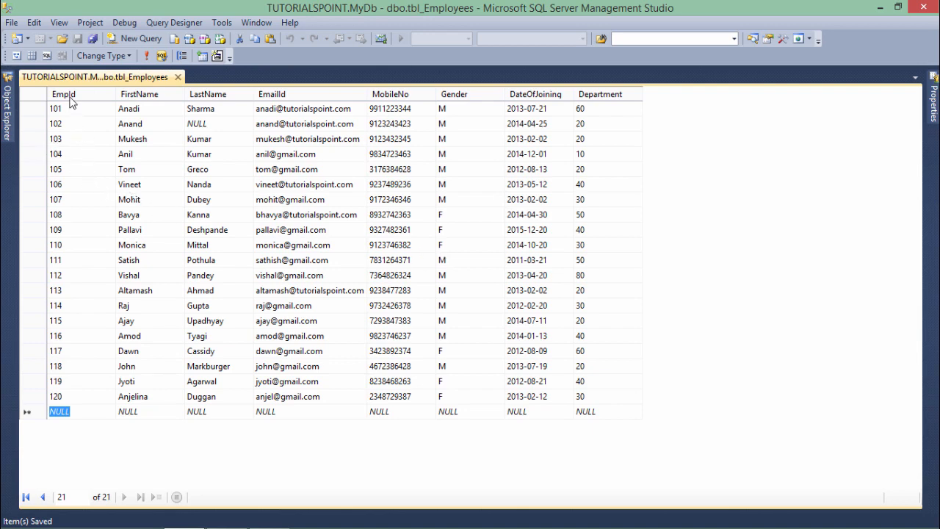
{"action": "mouse_move", "coordinate": [228, 95]}
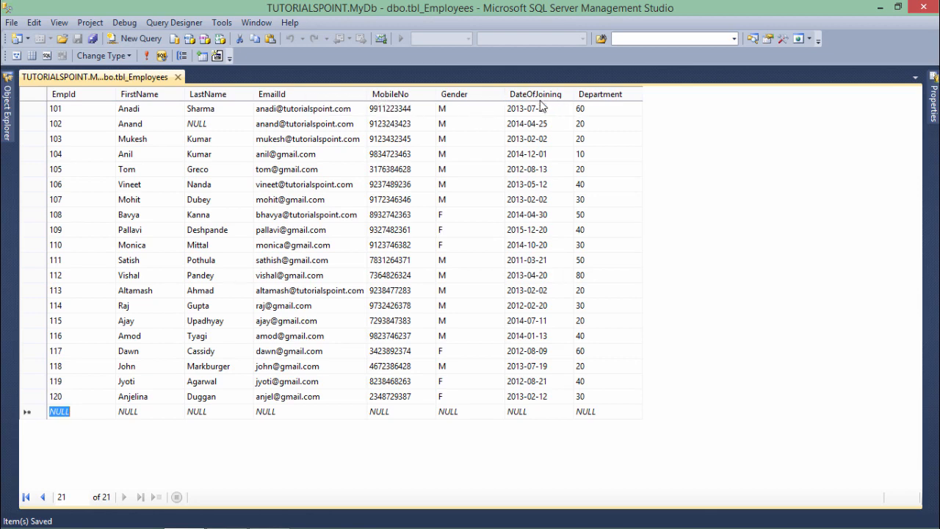
{"action": "mouse_move", "coordinate": [631, 256]}
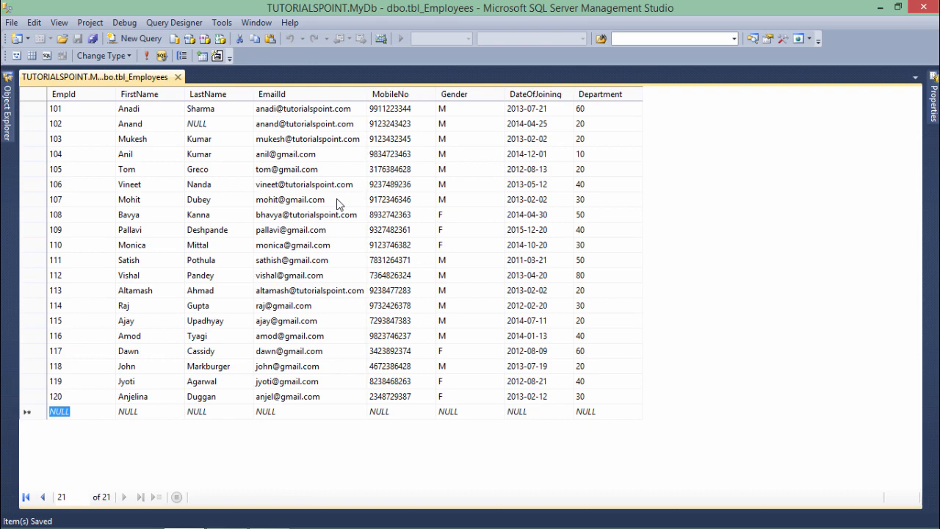
{"action": "mouse_move", "coordinate": [206, 206]}
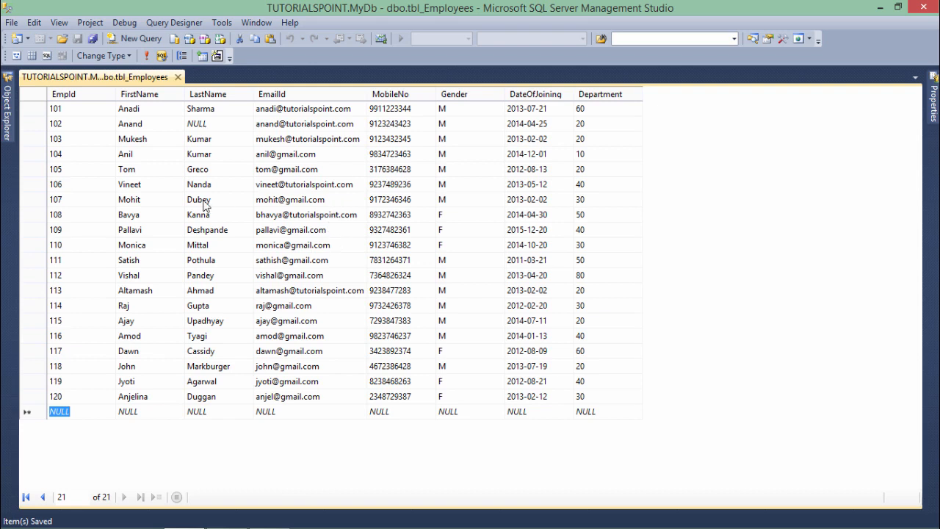
{"action": "mouse_move", "coordinate": [135, 38]}
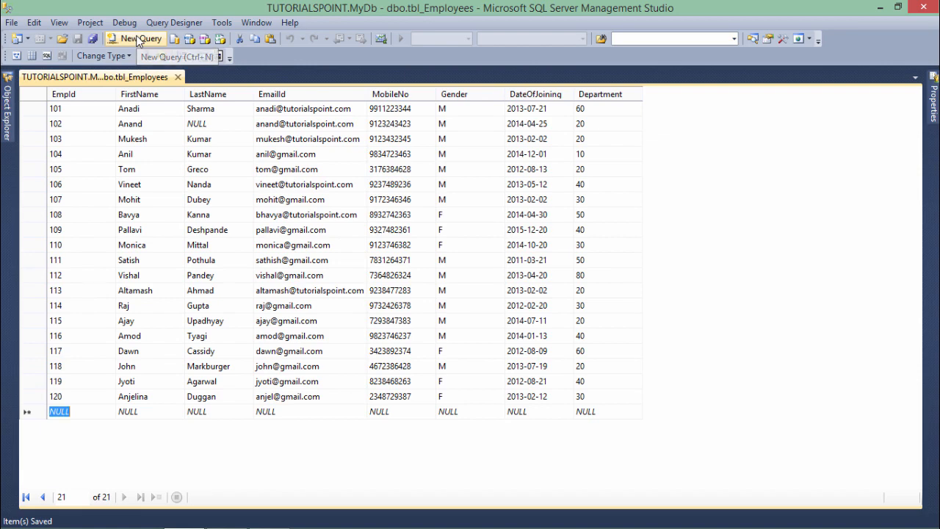
Start a new query in MyDb holding a bare 'select' and 'from' skeleton on two lines.
{"action": "left_click", "coordinate": [135, 38]}
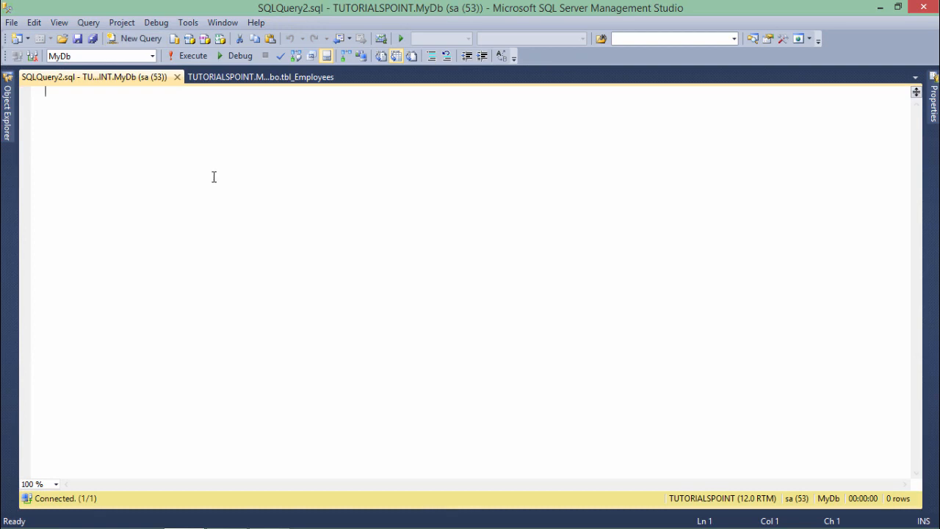
{"action": "mouse_move", "coordinate": [135, 156]}
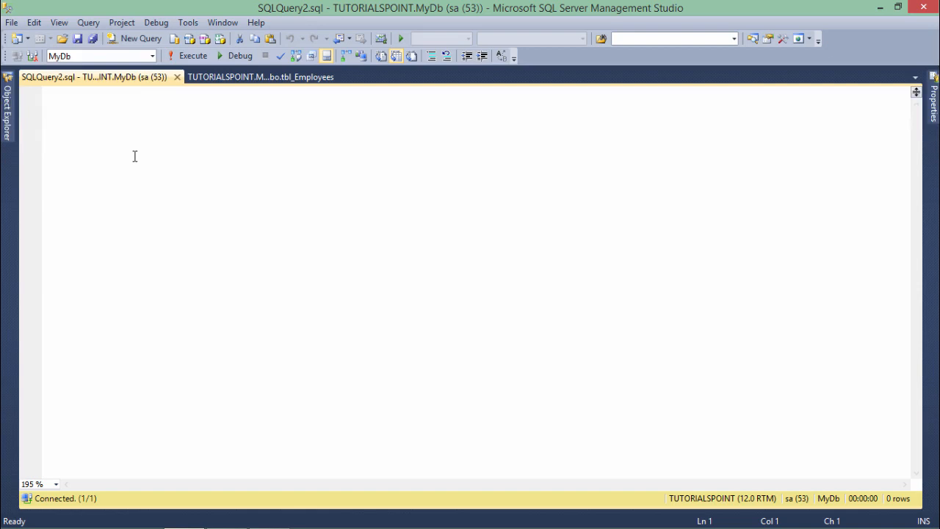
{"action": "type", "text": "selec"}
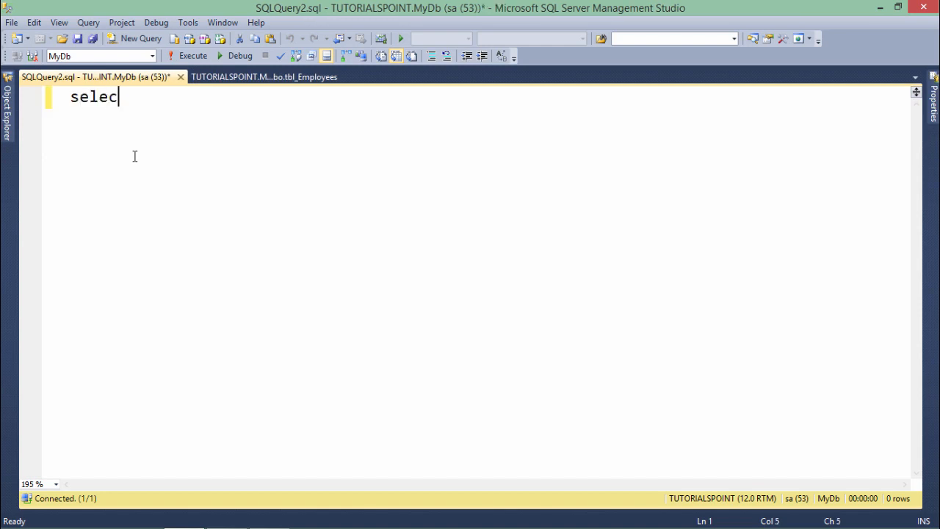
{"action": "type", "text": "t"}
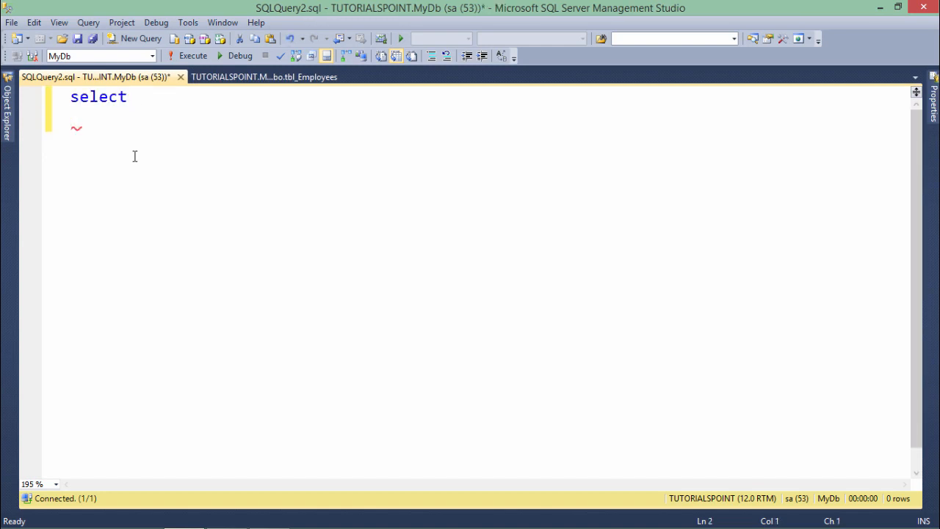
{"action": "type", "text": "fr"}
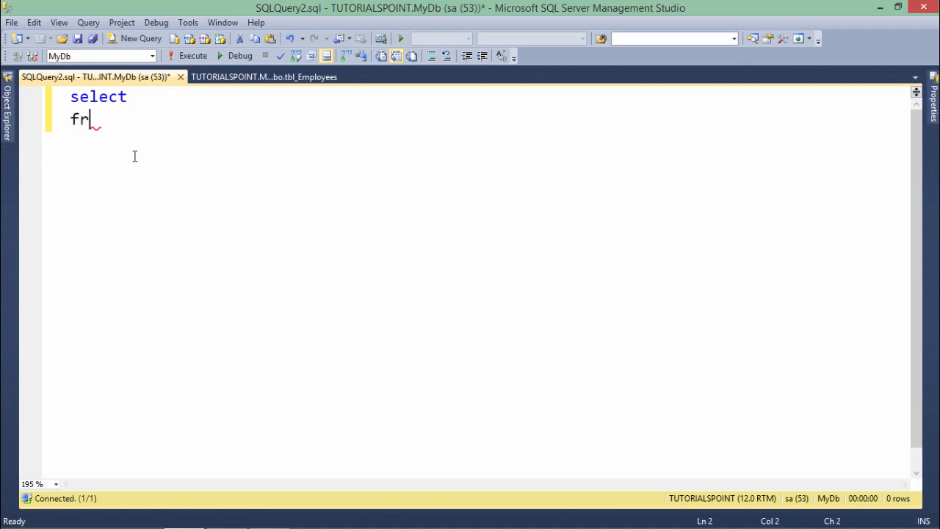
{"action": "type", "text": "om"}
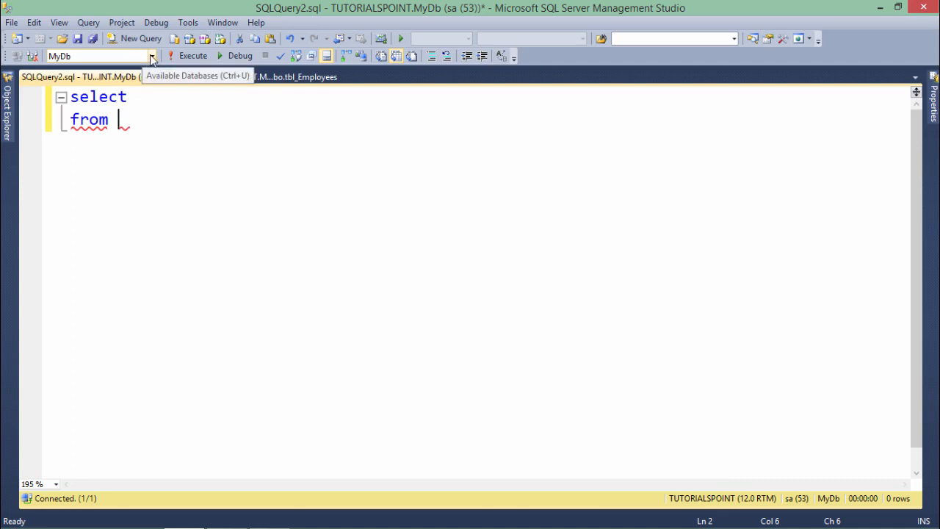
{"action": "left_click", "coordinate": [150, 56]}
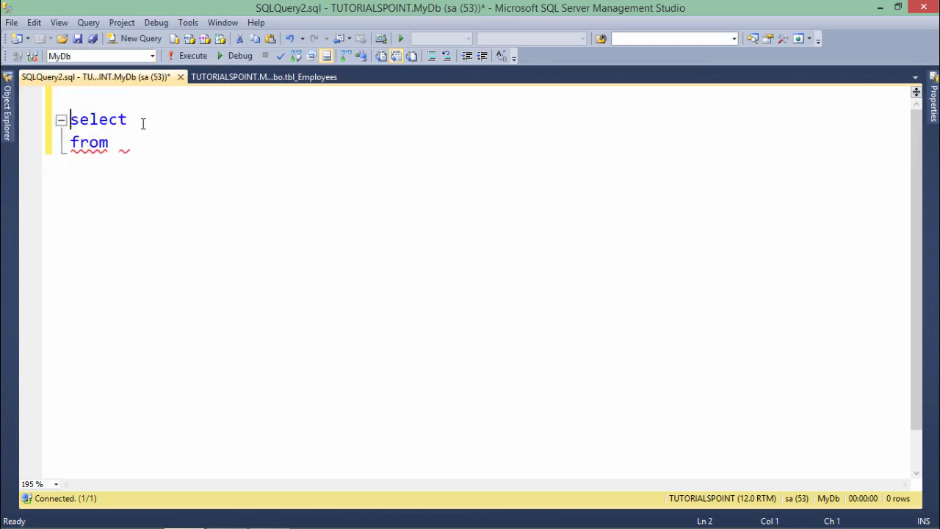
Run 'use master' to switch the query's database context to master.
{"action": "type", "text": "use"}
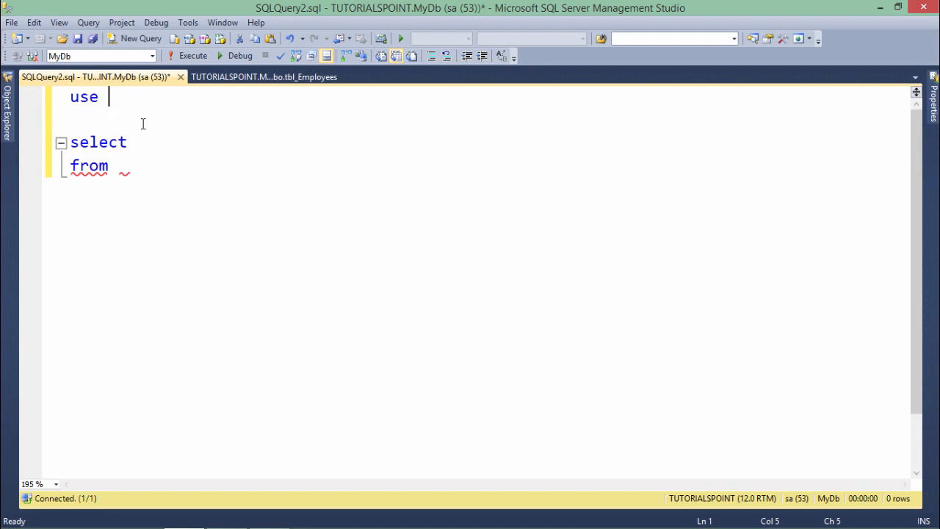
{"action": "type", "text": "master"}
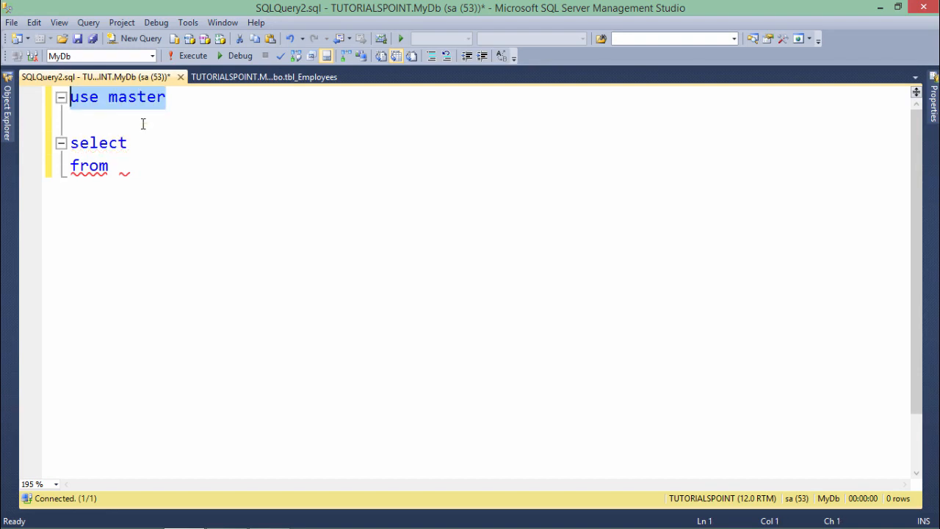
{"action": "left_click", "coordinate": [188, 56]}
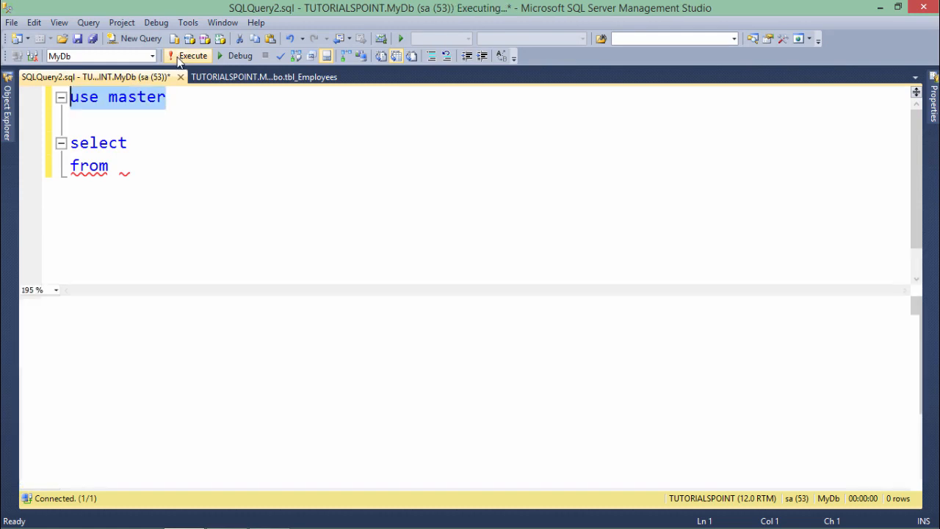
Change the statement to 'use MyDb' and run it to return to MyDb.
{"action": "left_click", "coordinate": [192, 56]}
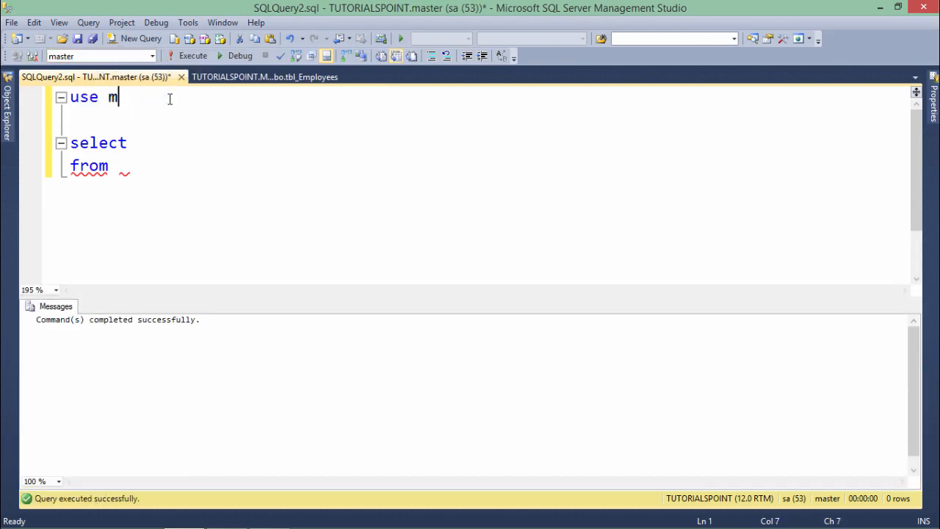
{"action": "type", "text": "yDb"}
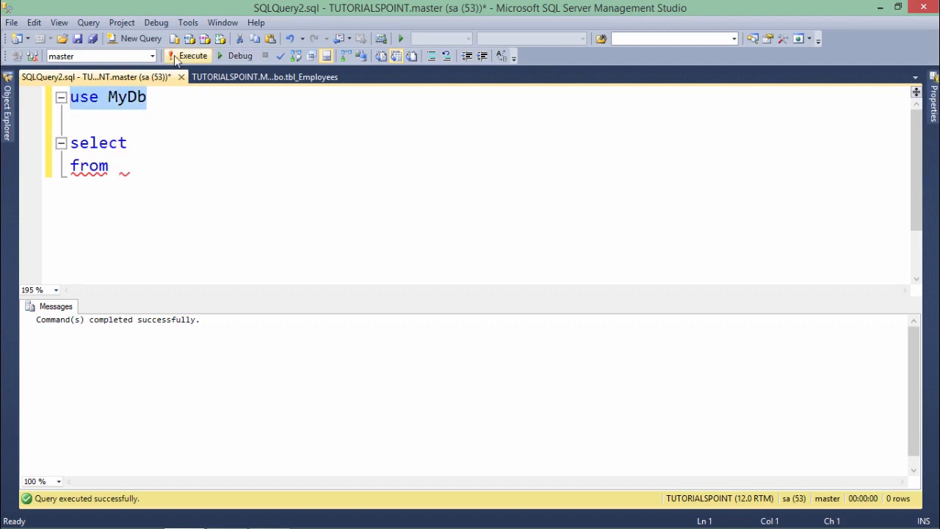
{"action": "left_click", "coordinate": [193, 56]}
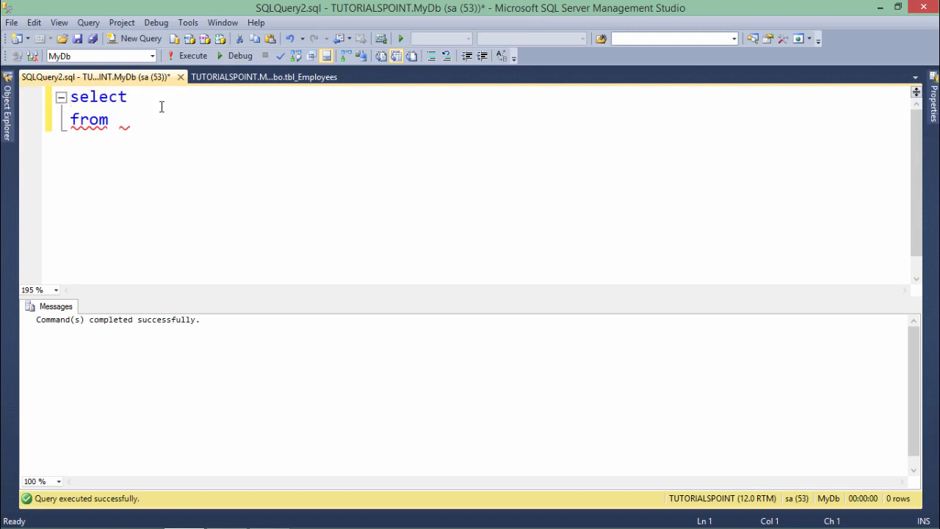
Complete the query as 'select * from tbl_Employees' and execute it.
{"action": "left_click", "coordinate": [169, 119]}
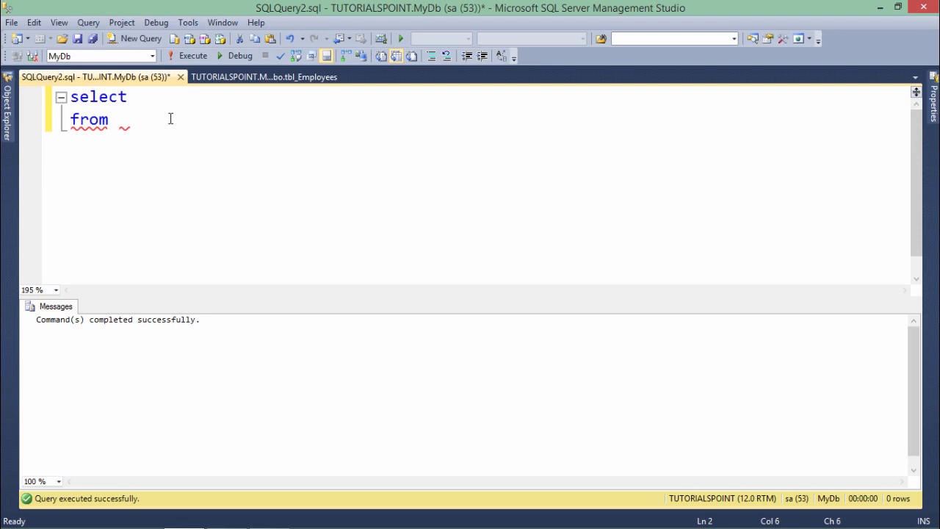
{"action": "type", "text": "t"}
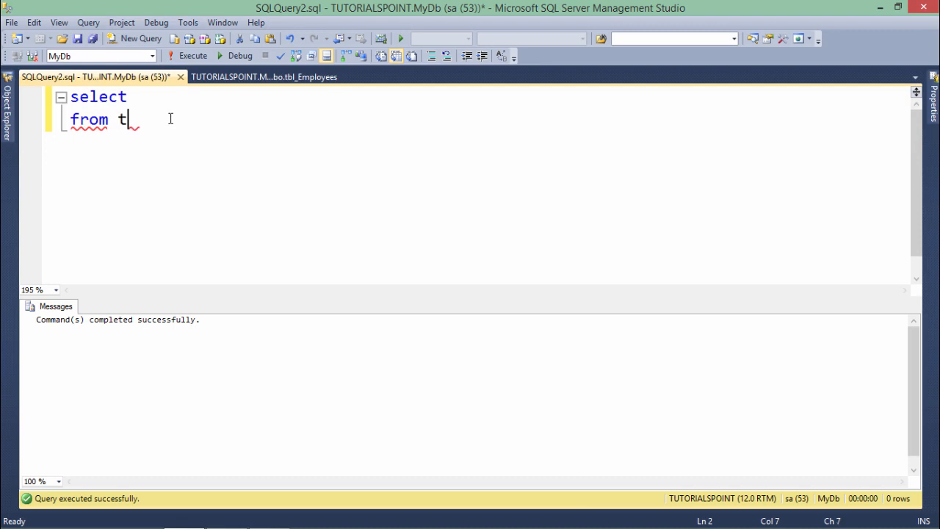
{"action": "type", "text": "bl_Employees"}
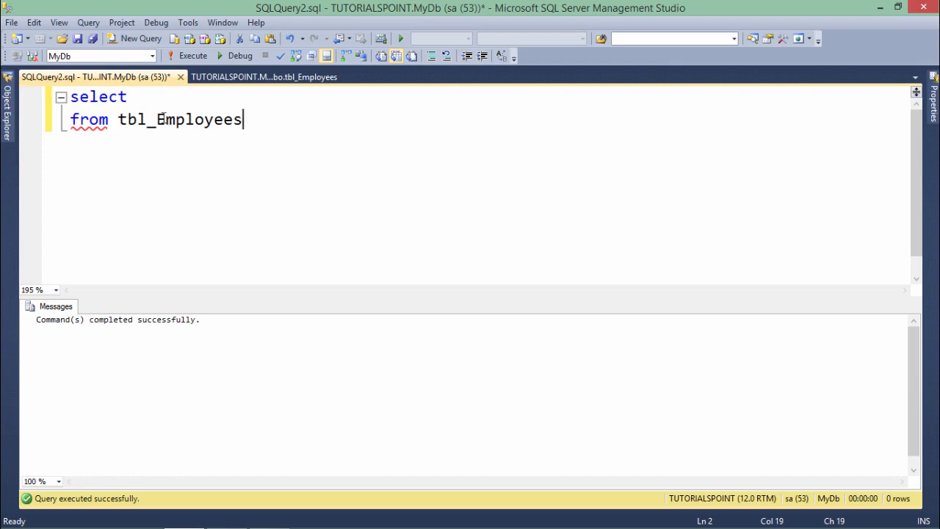
{"action": "left_click", "coordinate": [99, 119]}
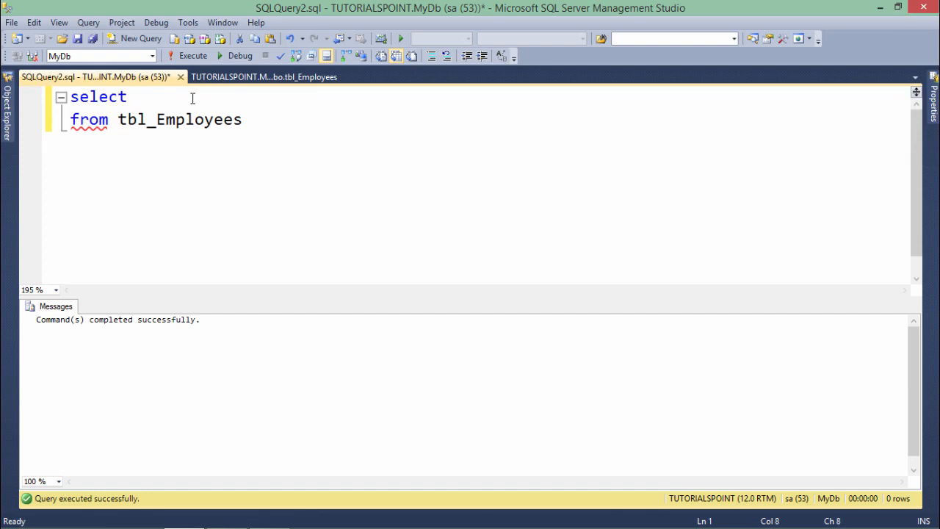
{"action": "type", "text": "*"}
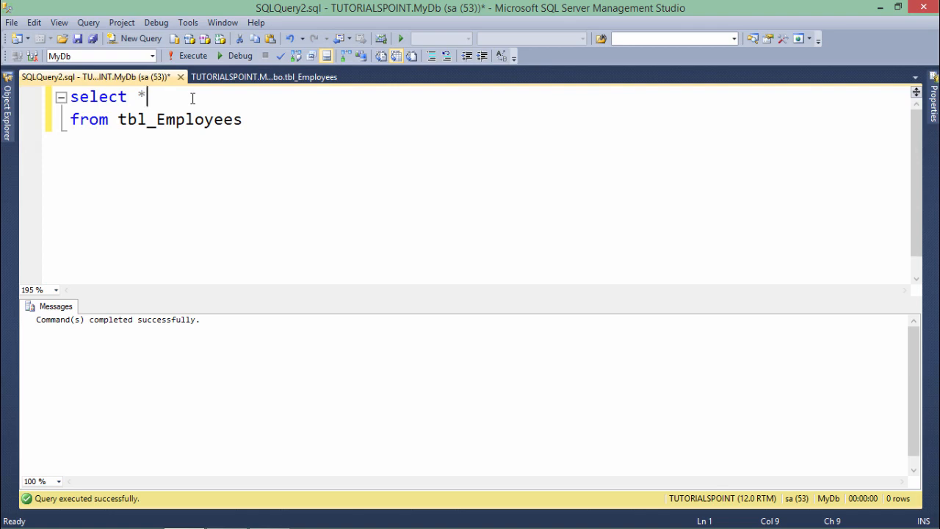
{"action": "left_click", "coordinate": [188, 56]}
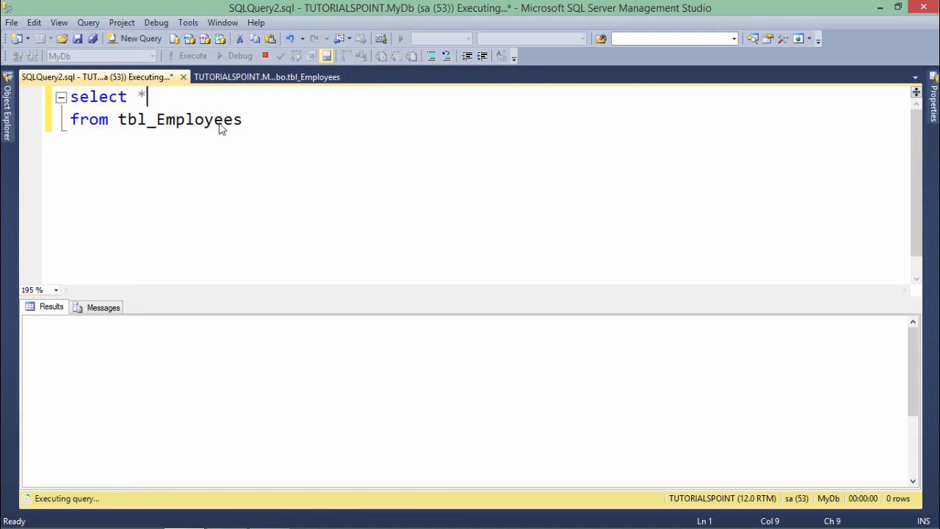
Review the returned tbl_Employees rows in the Results grid, picking out a MobileNo value.
{"action": "left_click", "coordinate": [188, 56]}
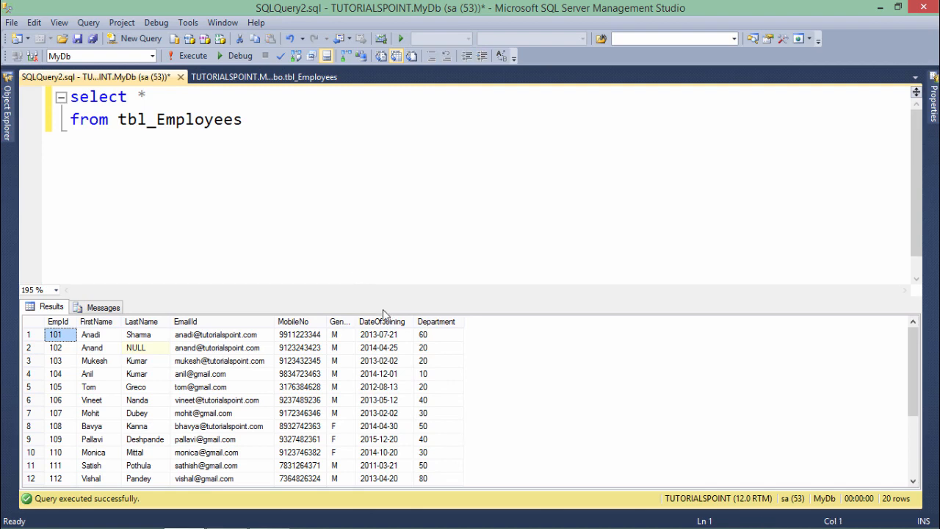
{"action": "mouse_move", "coordinate": [456, 321]}
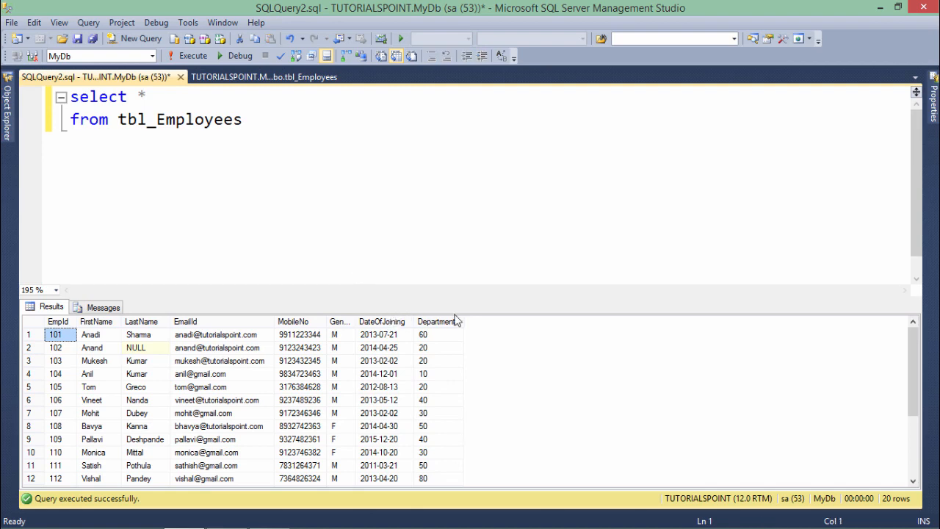
{"action": "left_click", "coordinate": [300, 362]}
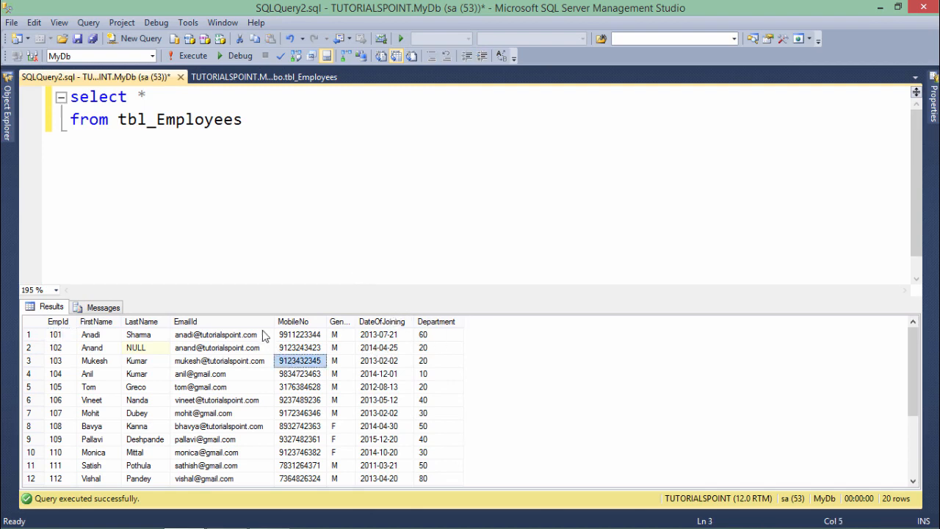
{"action": "scroll", "scroll_direction": "down", "scroll_amount": 3}
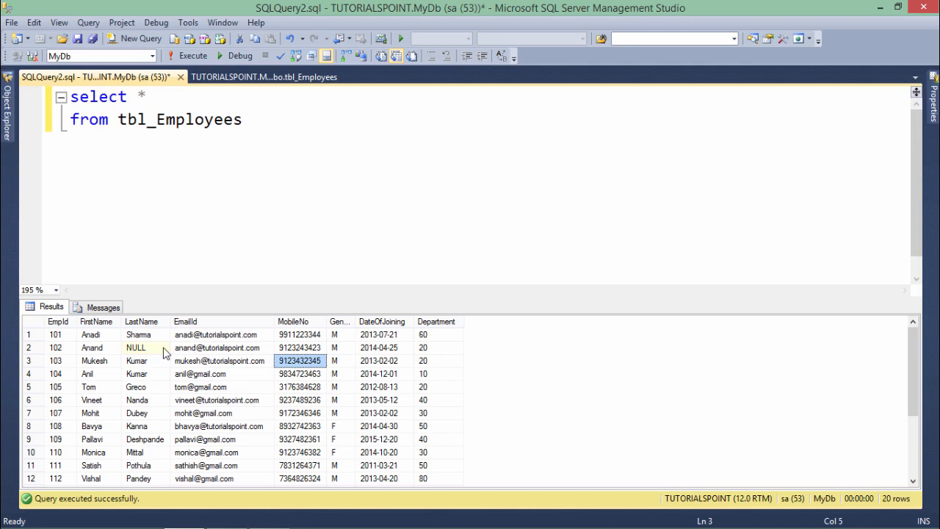
{"action": "mouse_move", "coordinate": [238, 320]}
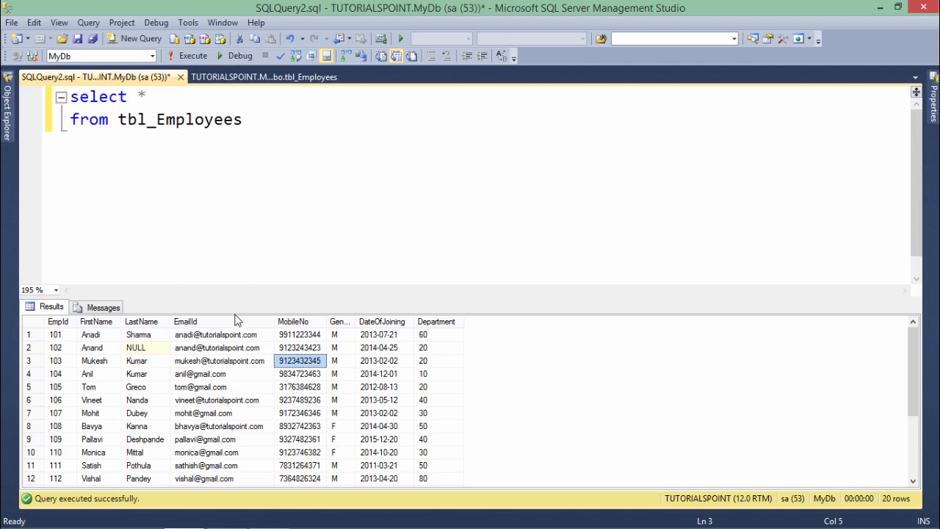
{"action": "mouse_move", "coordinate": [88, 358]}
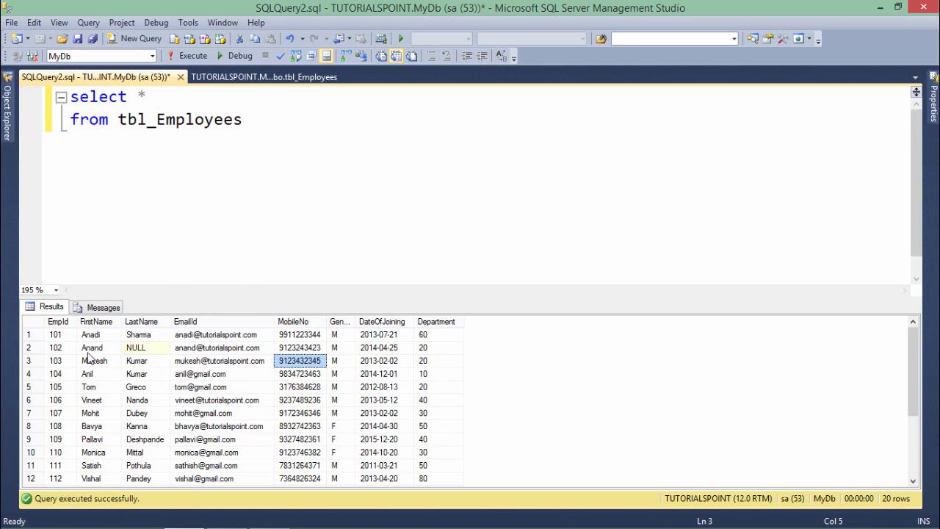
{"action": "mouse_move", "coordinate": [86, 358]}
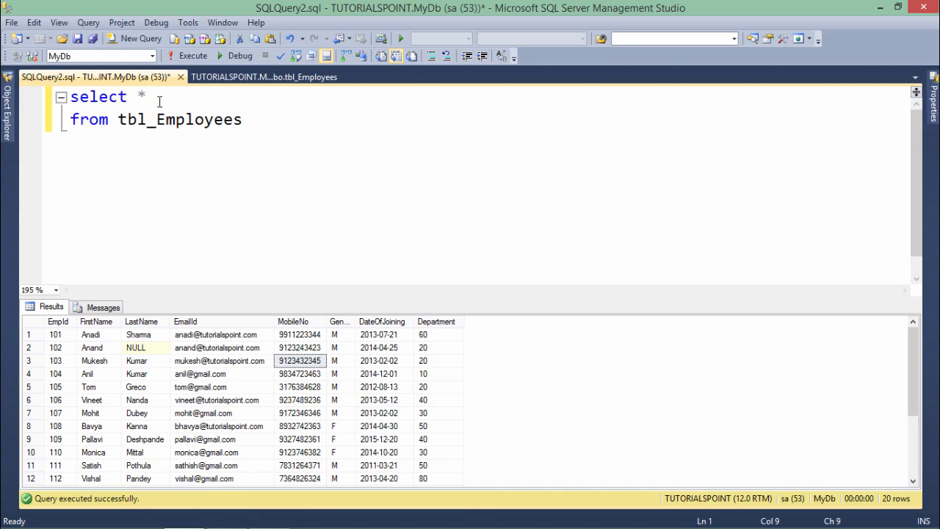
Delete the asterisk so the query no longer selects every column.
{"action": "left_click", "coordinate": [140, 97]}
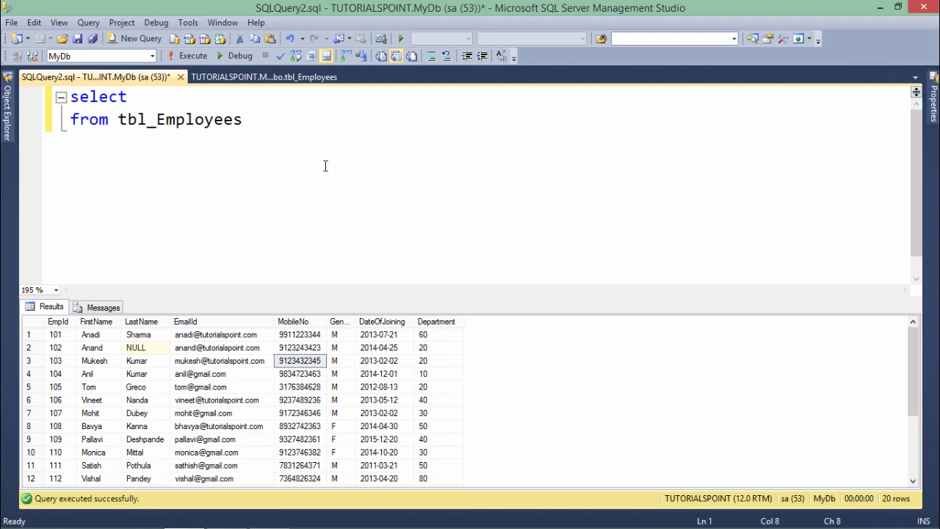
List EmpId, FirstName, DateOfJoining, MobileNo as the selected columns and run the query.
{"action": "type", "text": "EmpId"}
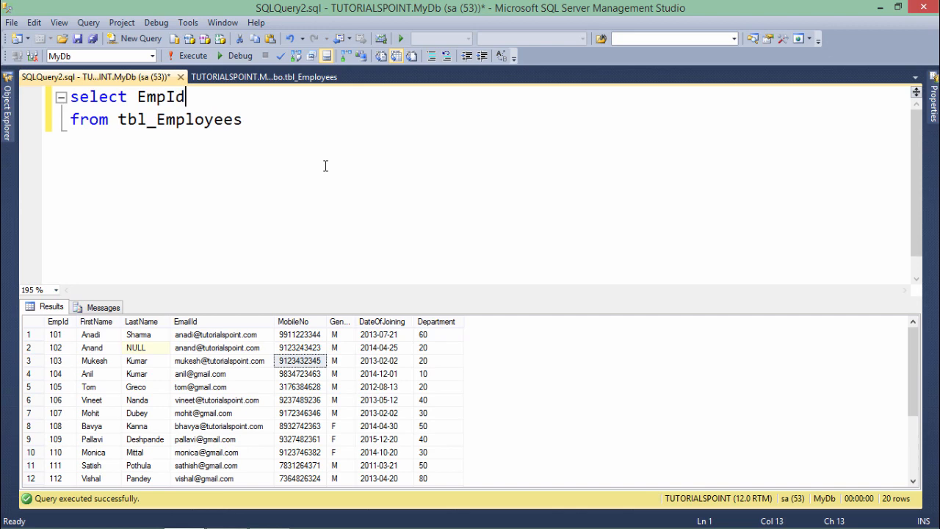
{"action": "type", "text": ","}
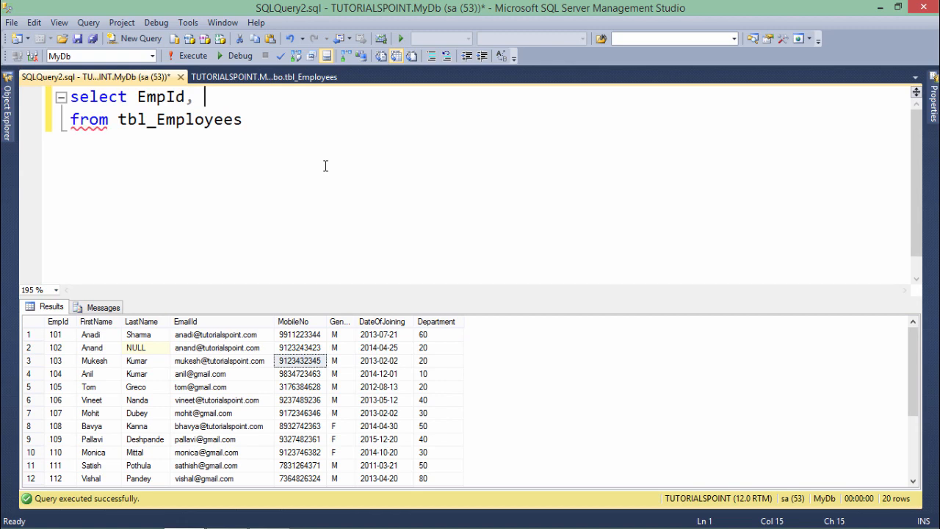
{"action": "type", "text": "FirstName,"}
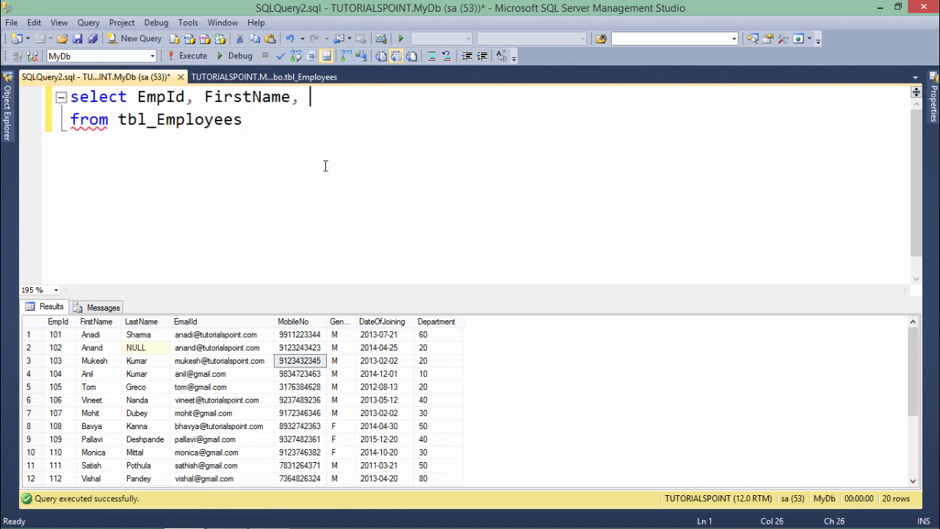
{"action": "type", "text": "DateOfJoining"}
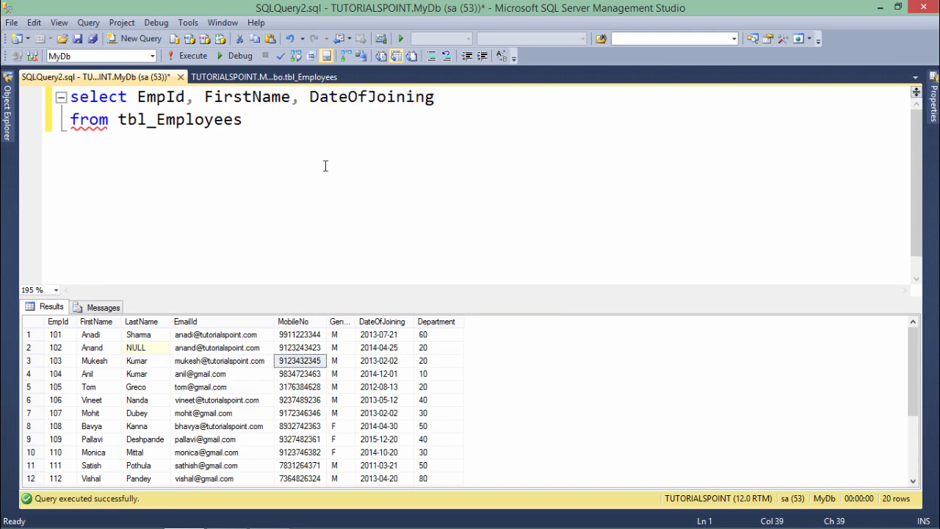
{"action": "type", "text": ","}
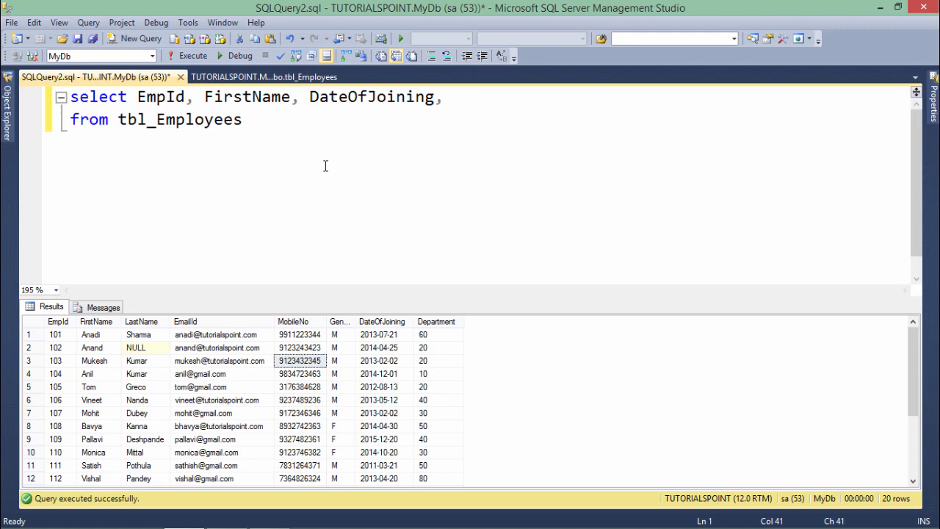
{"action": "type", "text": "Mo"}
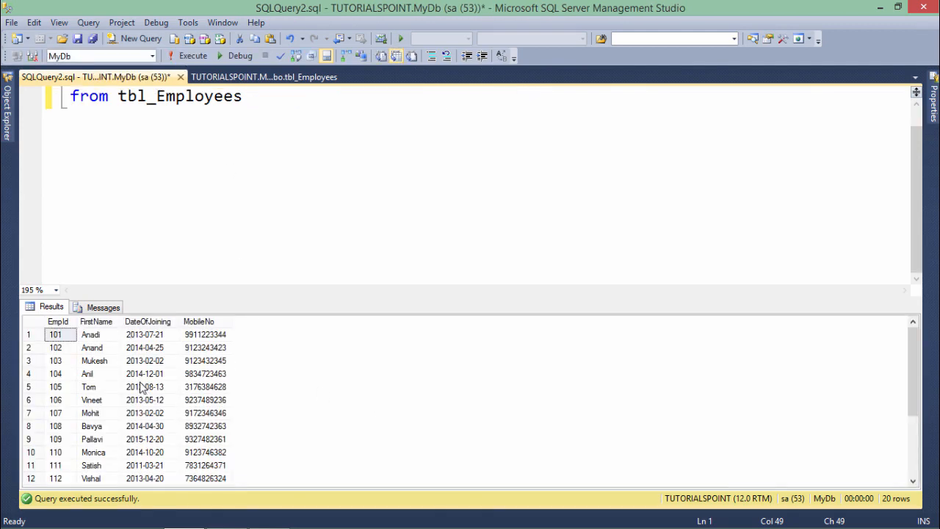
Retype the four-column select line and review Tom's EmpId 105 and joining date in the results.
{"action": "left_click", "coordinate": [150, 388]}
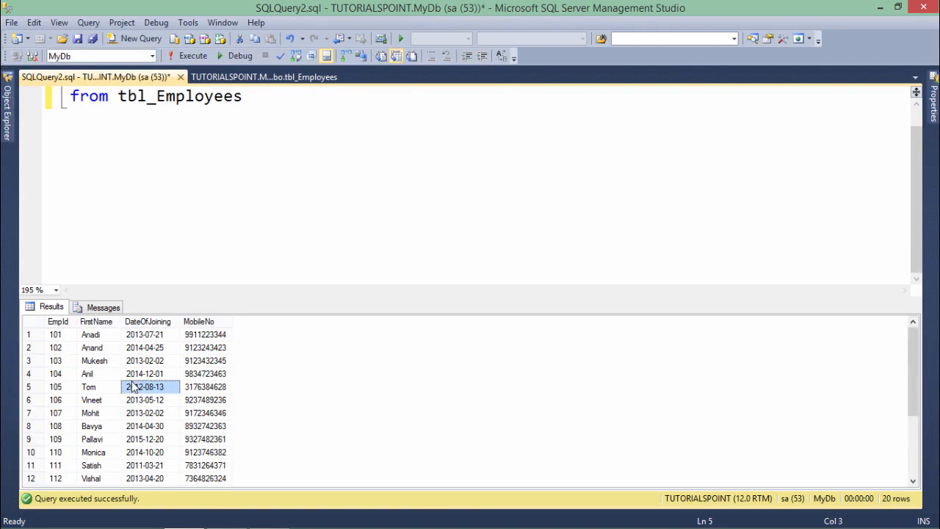
{"action": "type", "text": "select EmpId, FirstName, DateOfJoining, MobileNo"}
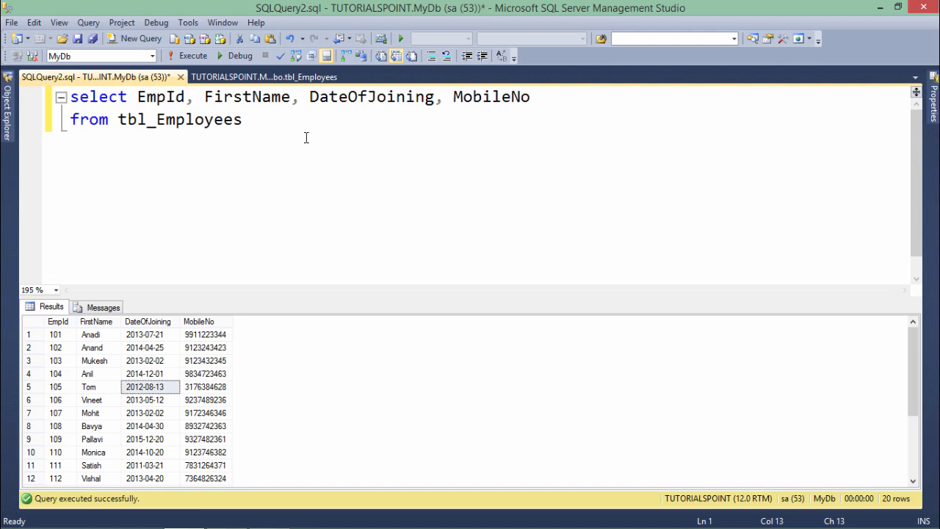
{"action": "mouse_move", "coordinate": [288, 317]}
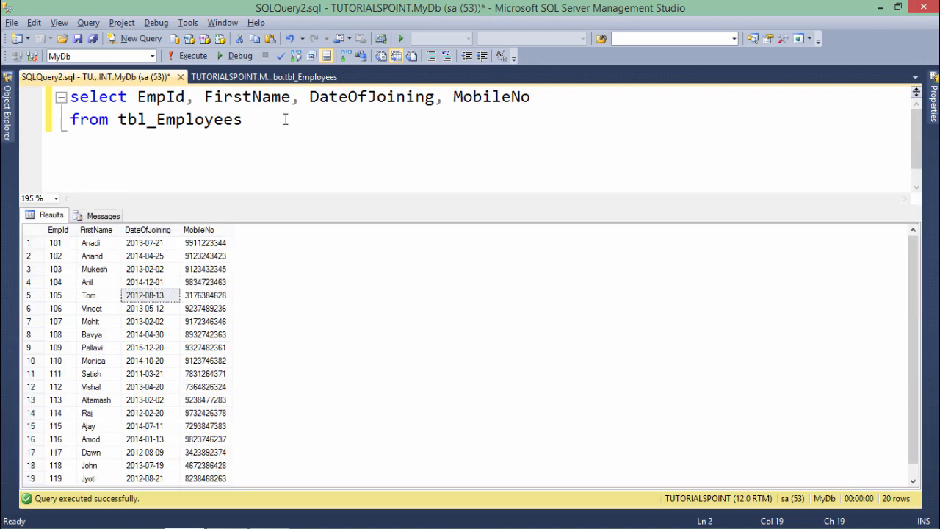
{"action": "left_click", "coordinate": [242, 119]}
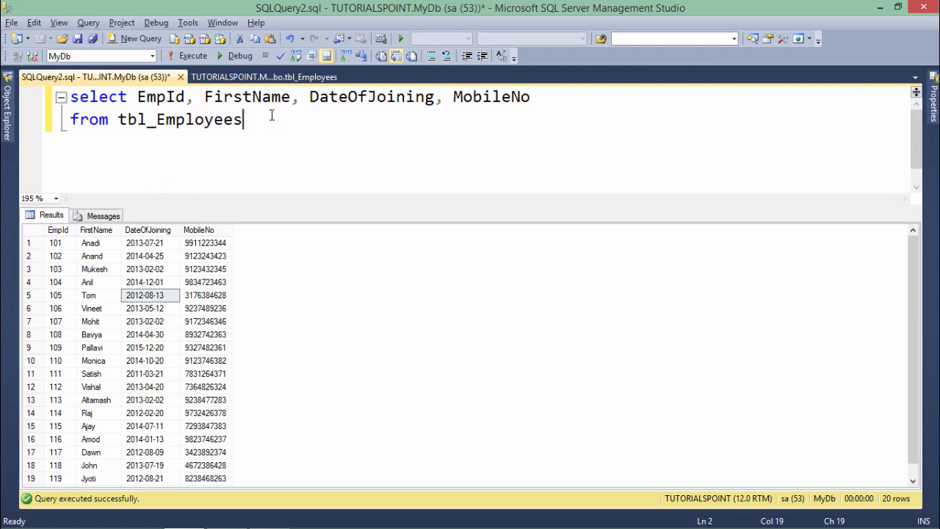
{"action": "mouse_move", "coordinate": [423, 91]}
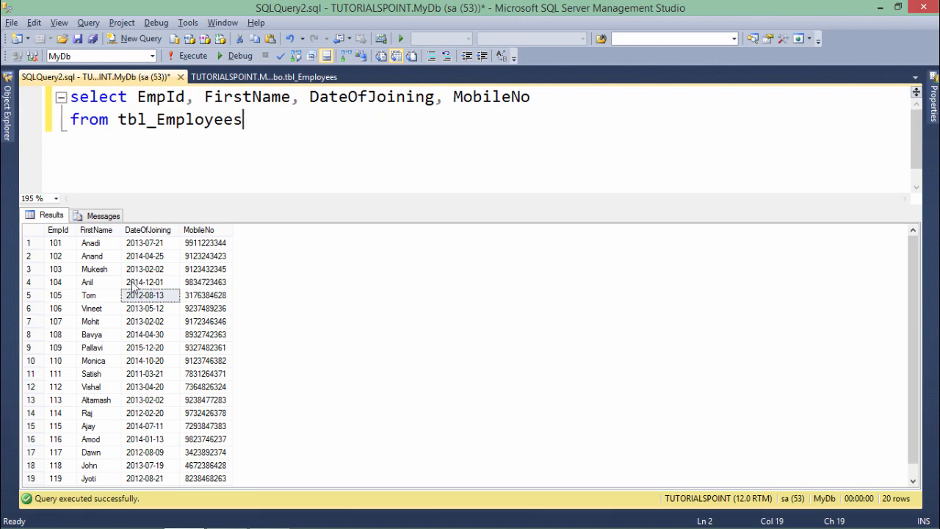
{"action": "left_click", "coordinate": [144, 294]}
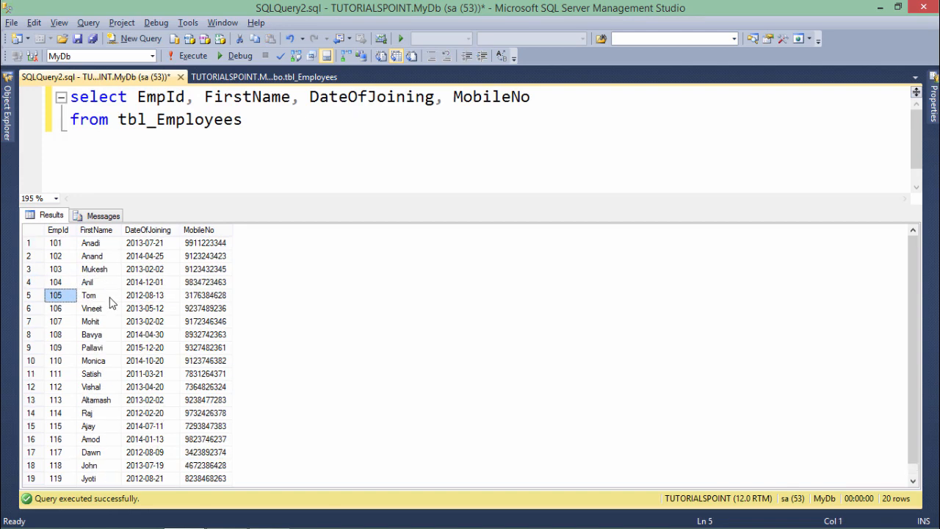
{"action": "mouse_move", "coordinate": [80, 309]}
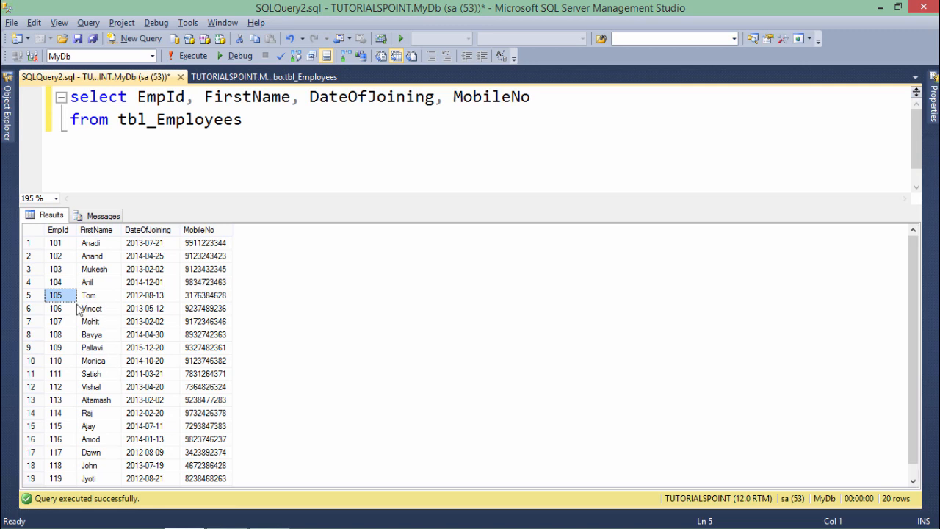
{"action": "mouse_move", "coordinate": [213, 288]}
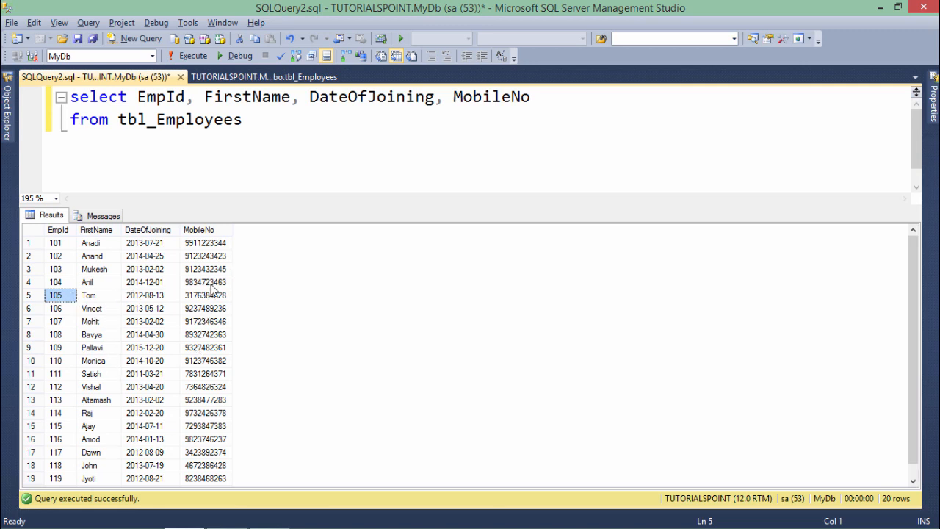
{"action": "left_click", "coordinate": [244, 119]}
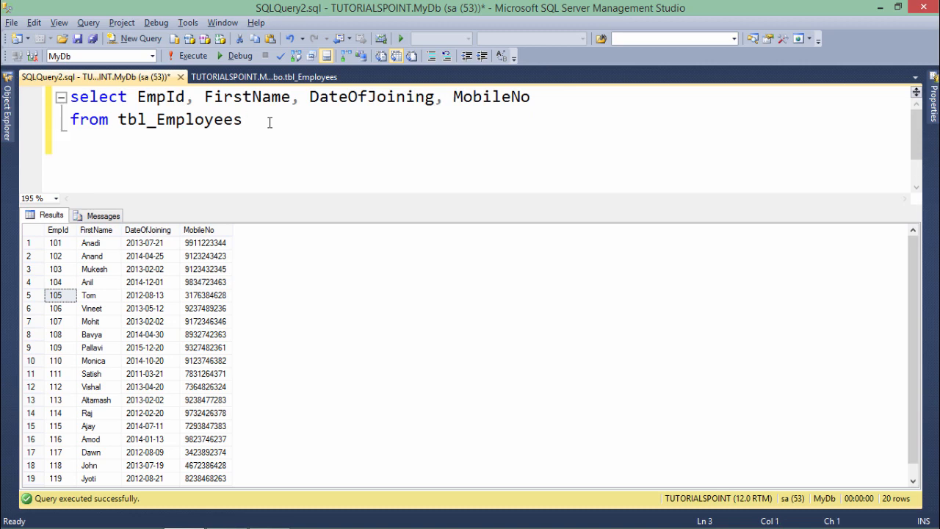
Add where FirstName = 'Tom' and run it, returning only Tom's row (EmpId 105).
{"action": "type", "text": "where"}
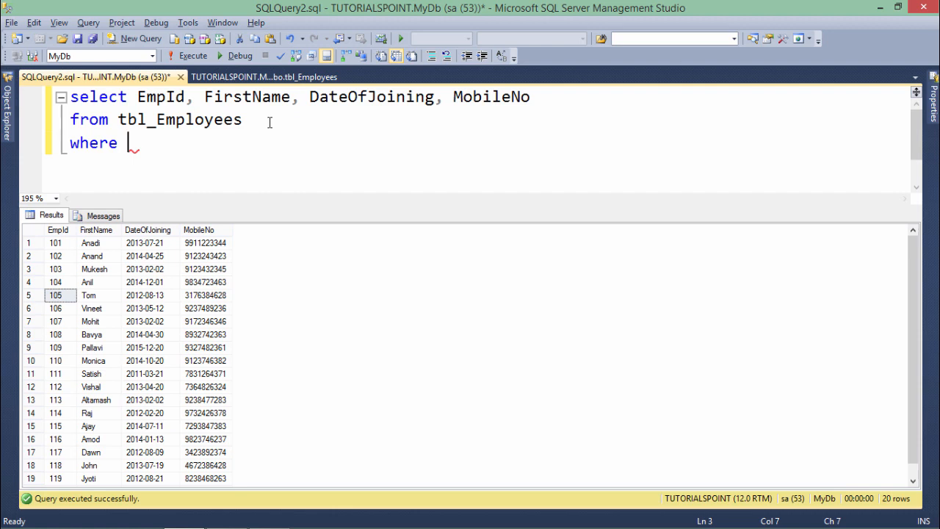
{"action": "type", "text": "FirstName ="}
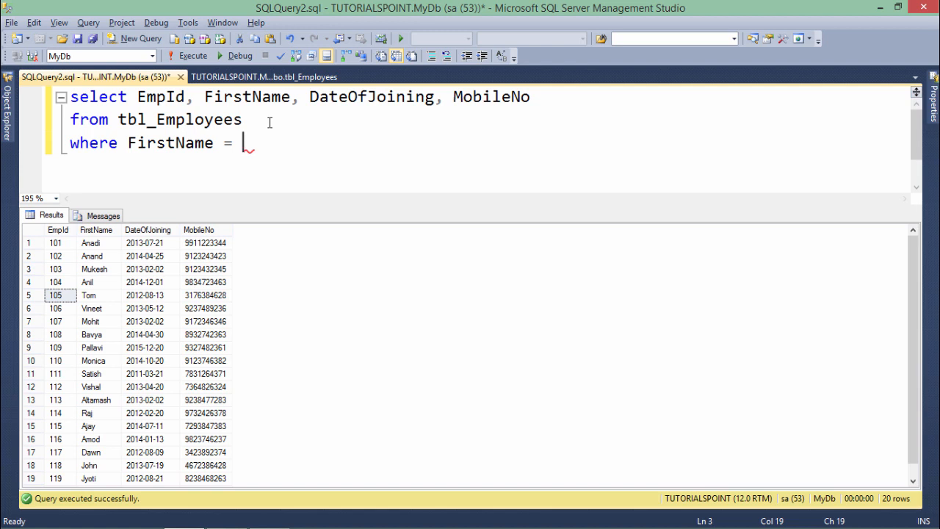
{"action": "type", "text": "''"}
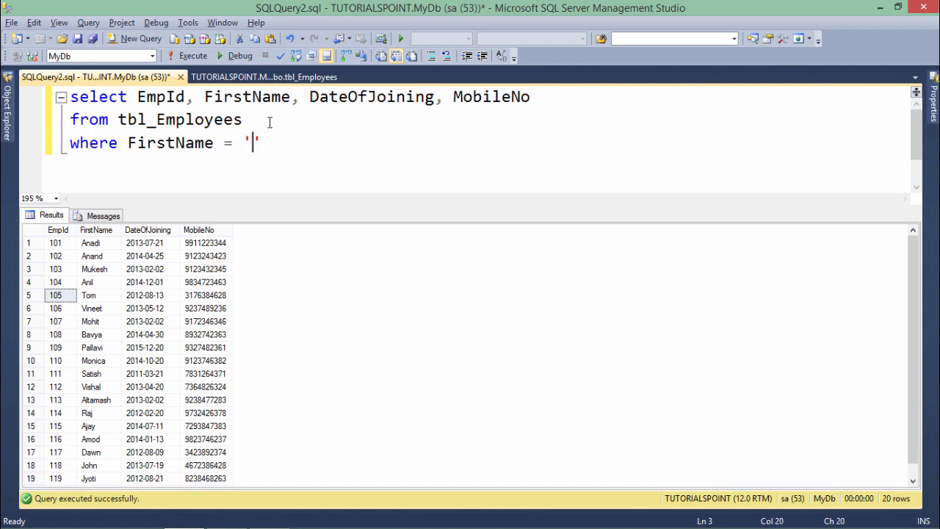
{"action": "type", "text": "Tom"}
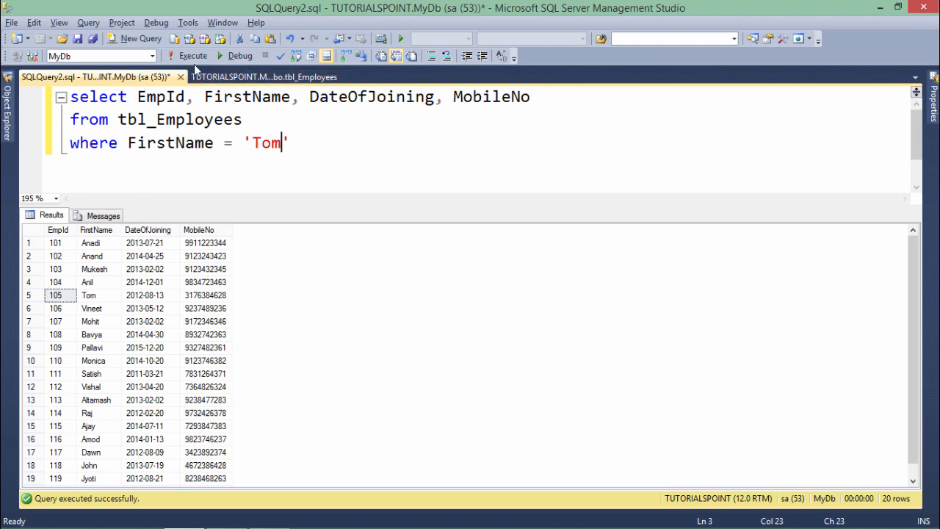
{"action": "left_click", "coordinate": [189, 56]}
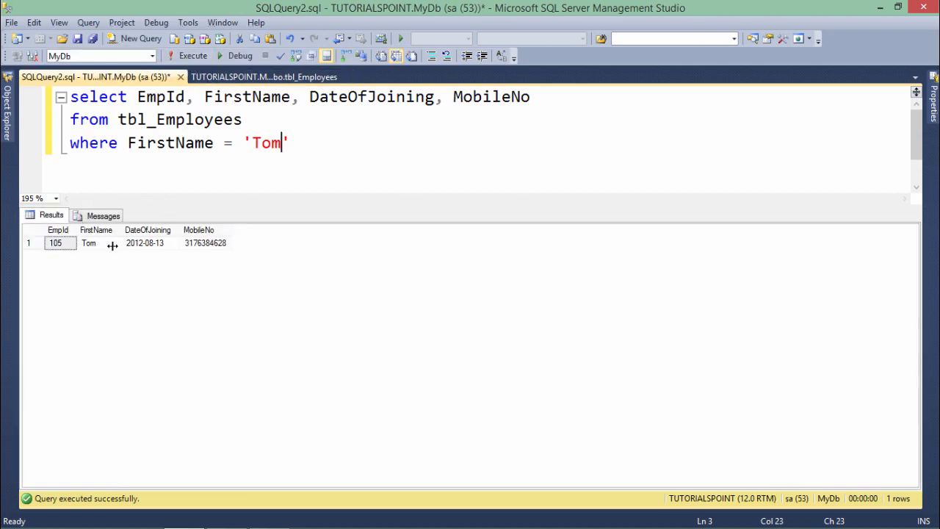
{"action": "double_click", "coordinate": [264, 143]}
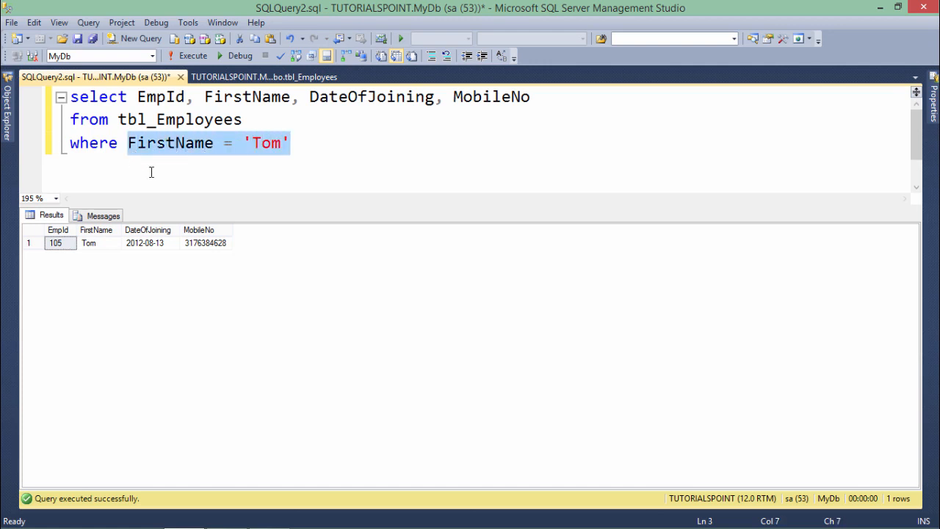
Change the filter to where EmpId = 115 and run it, returning only Ajay's row.
{"action": "type", "text": "EmpId"}
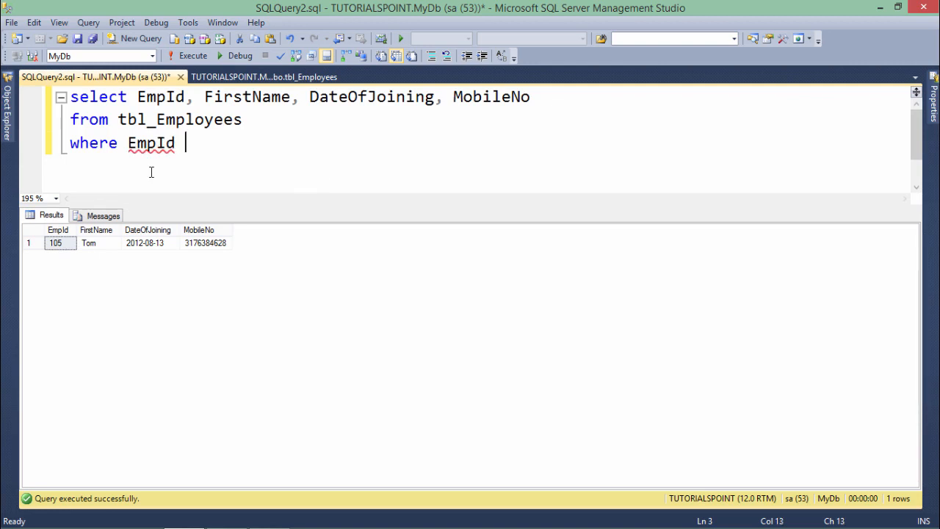
{"action": "type", "text": "= 1"}
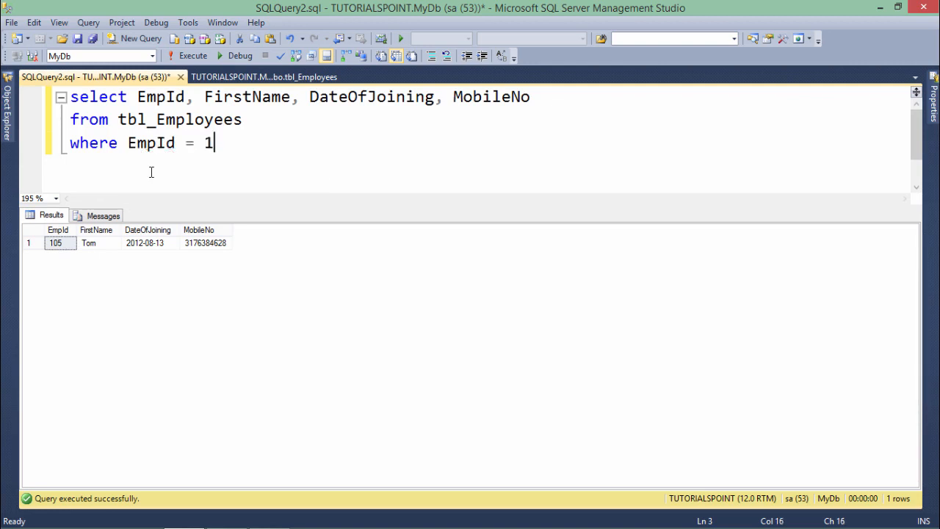
{"action": "type", "text": "15"}
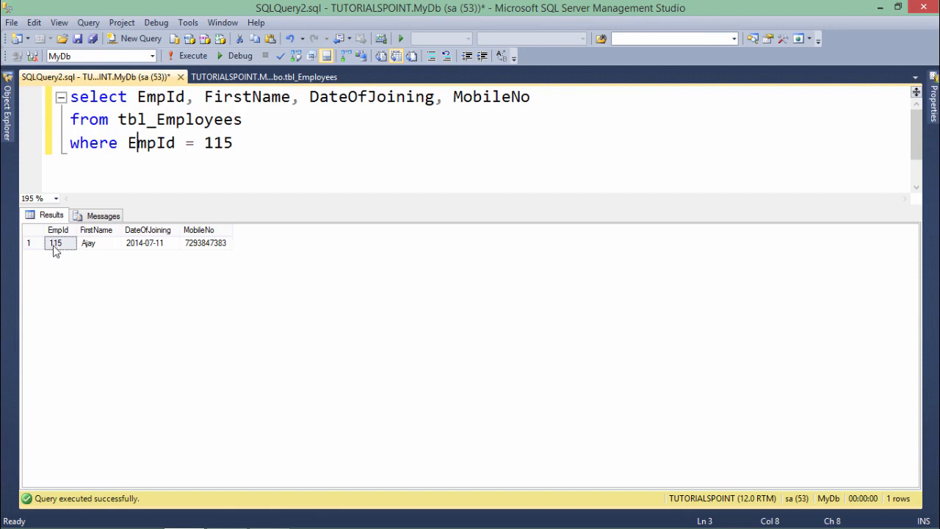
{"action": "double_click", "coordinate": [217, 143]}
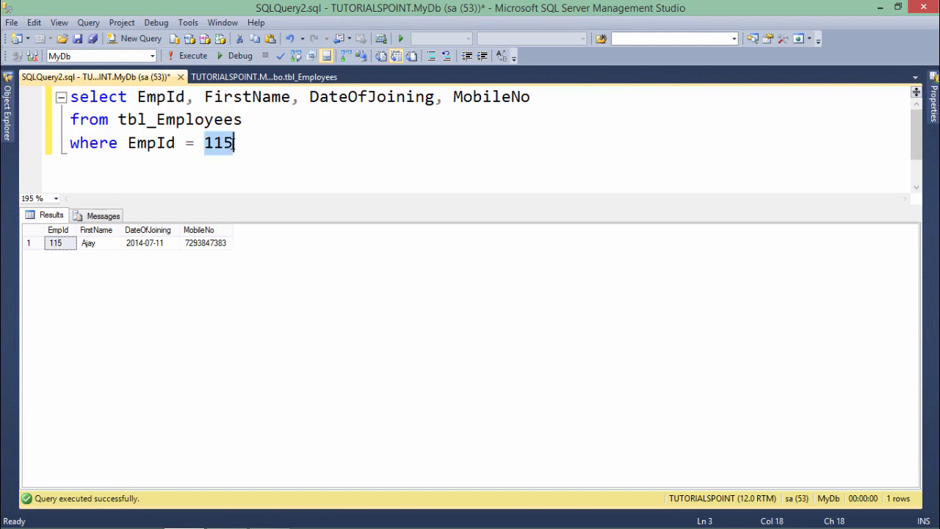